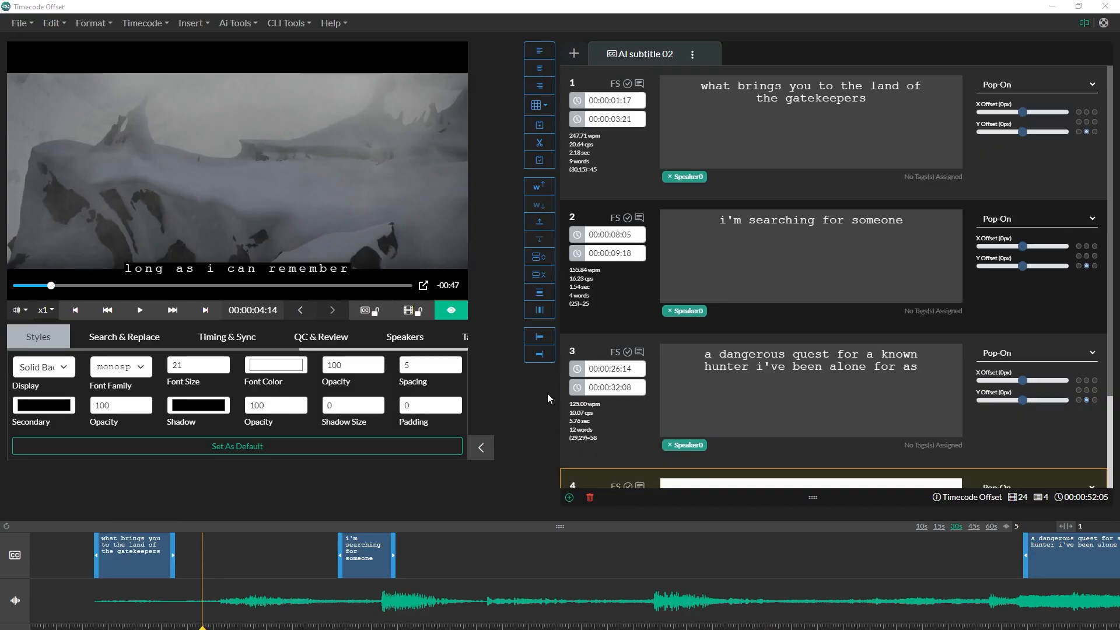
Step: Select subtitle event 1 and drag the playhead later to the new start position
left_click(807, 121)
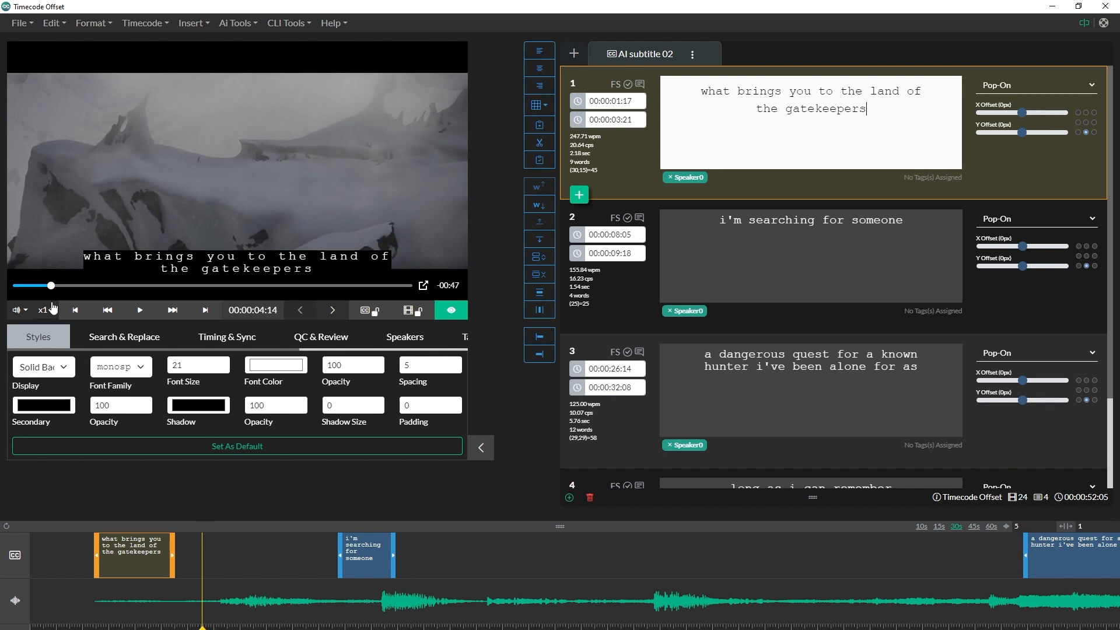
left_click_drag(50, 285, 104, 285)
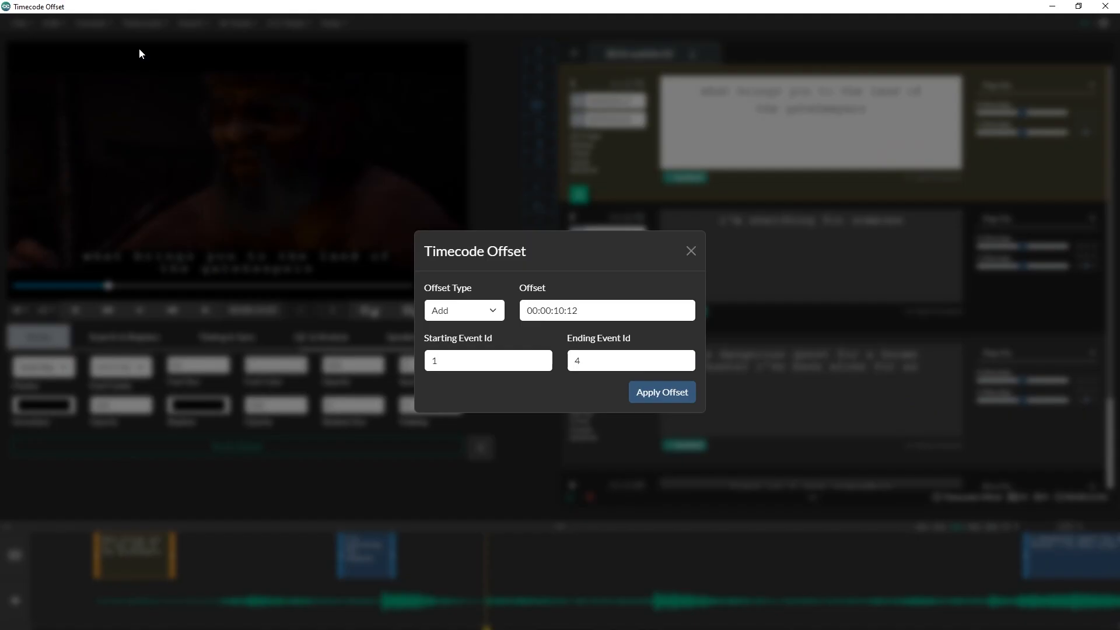
mouse_move(386, 274)
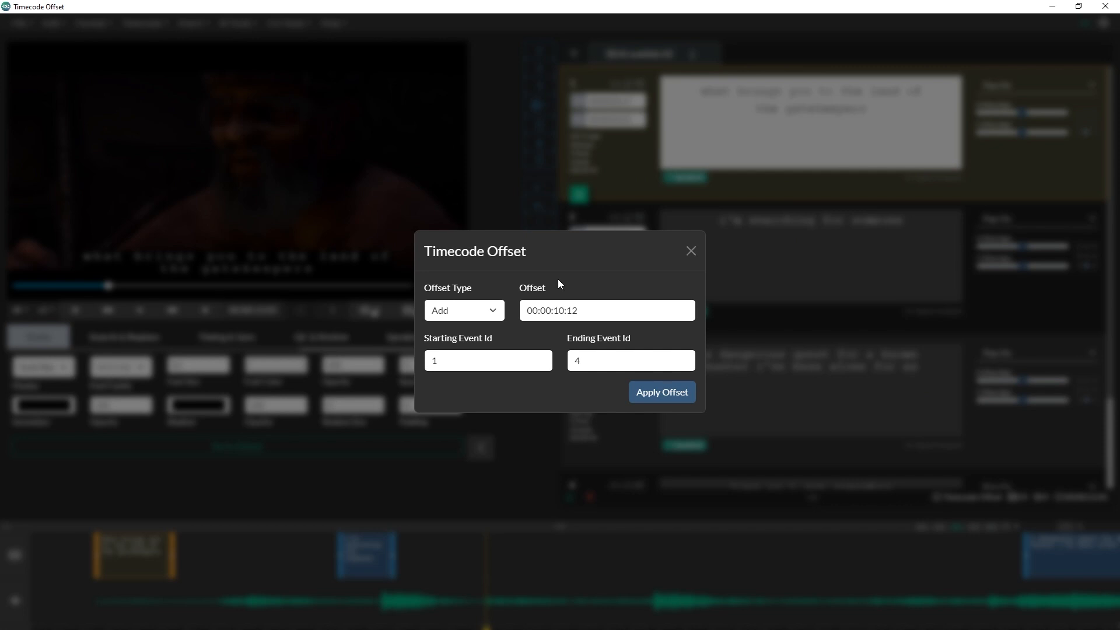
mouse_move(661, 391)
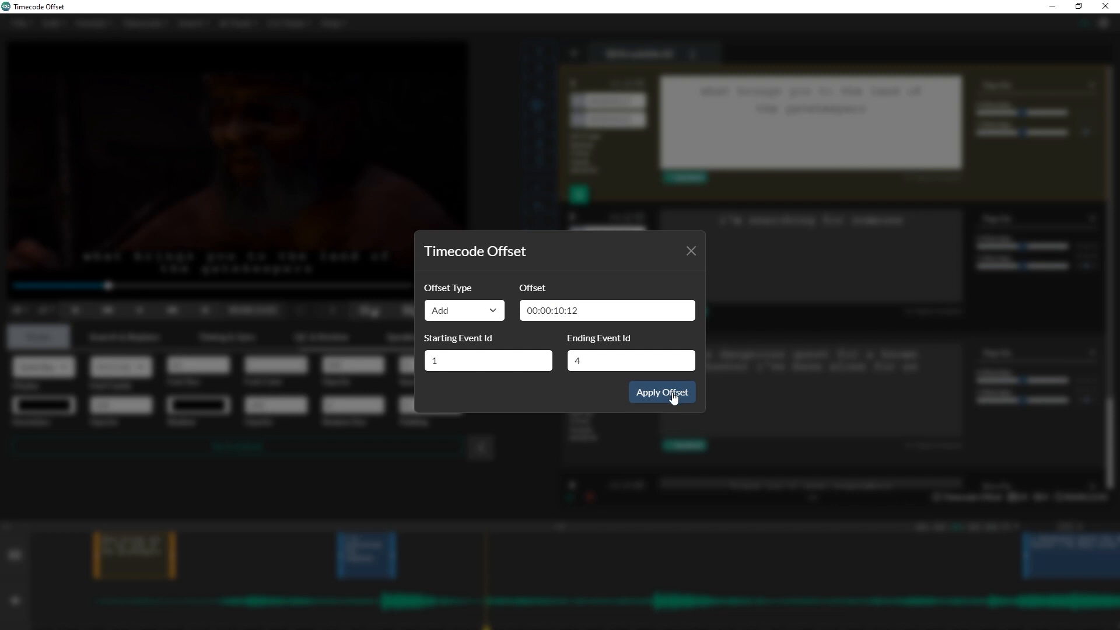
Step: Apply the 00:00:10:12 add offset to events 1 through 4
left_click(661, 392)
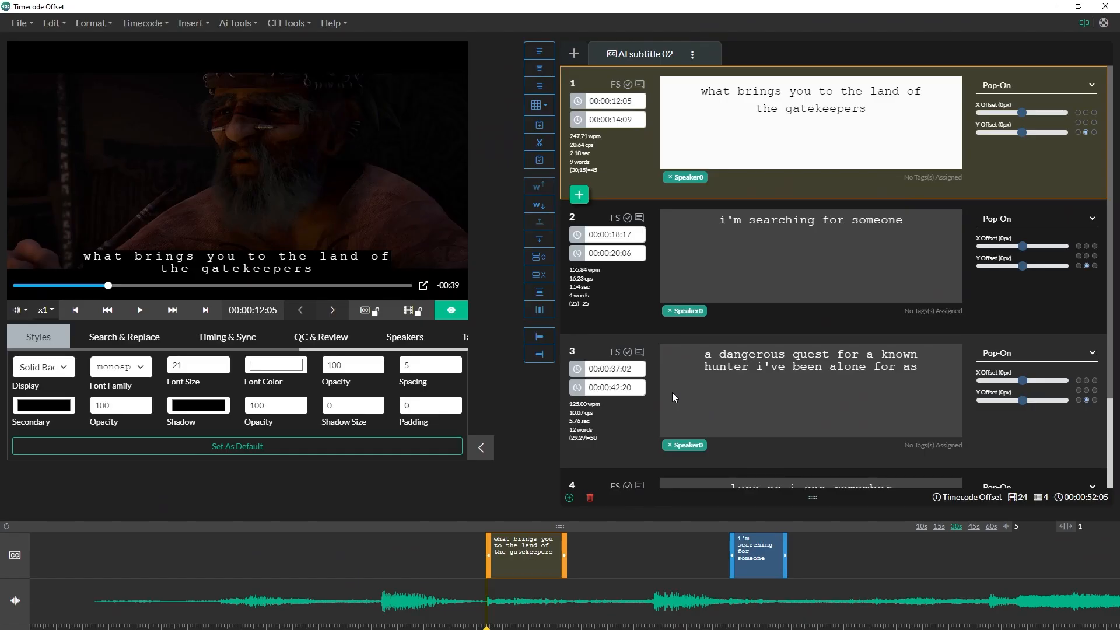